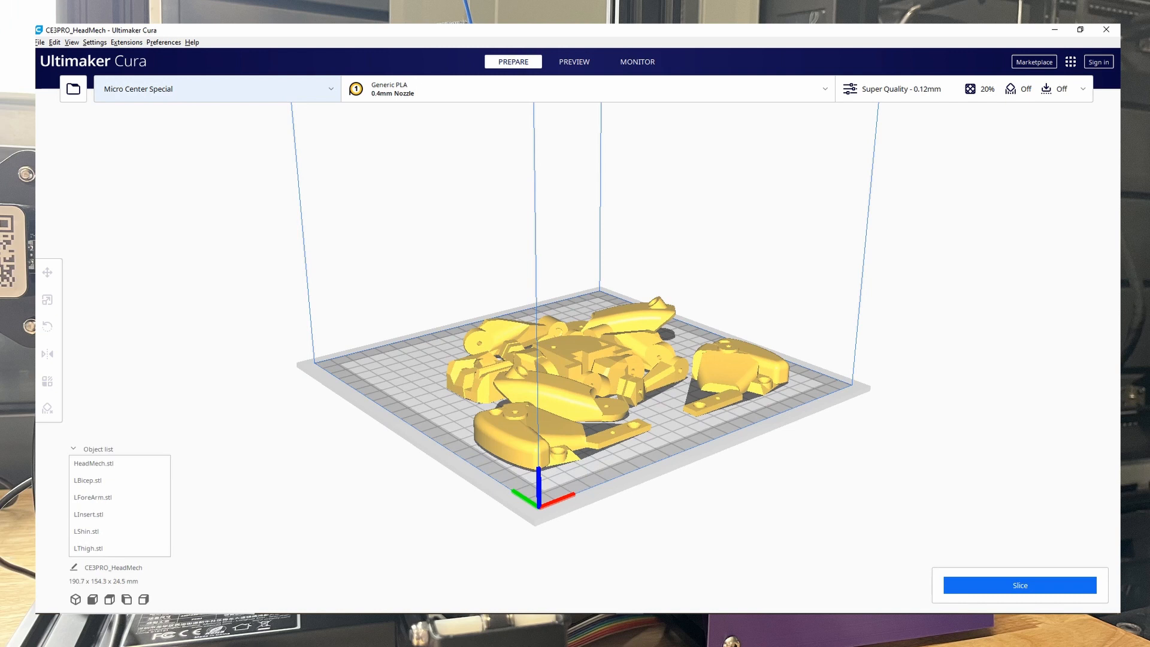
pyautogui.moveTo(1019, 585)
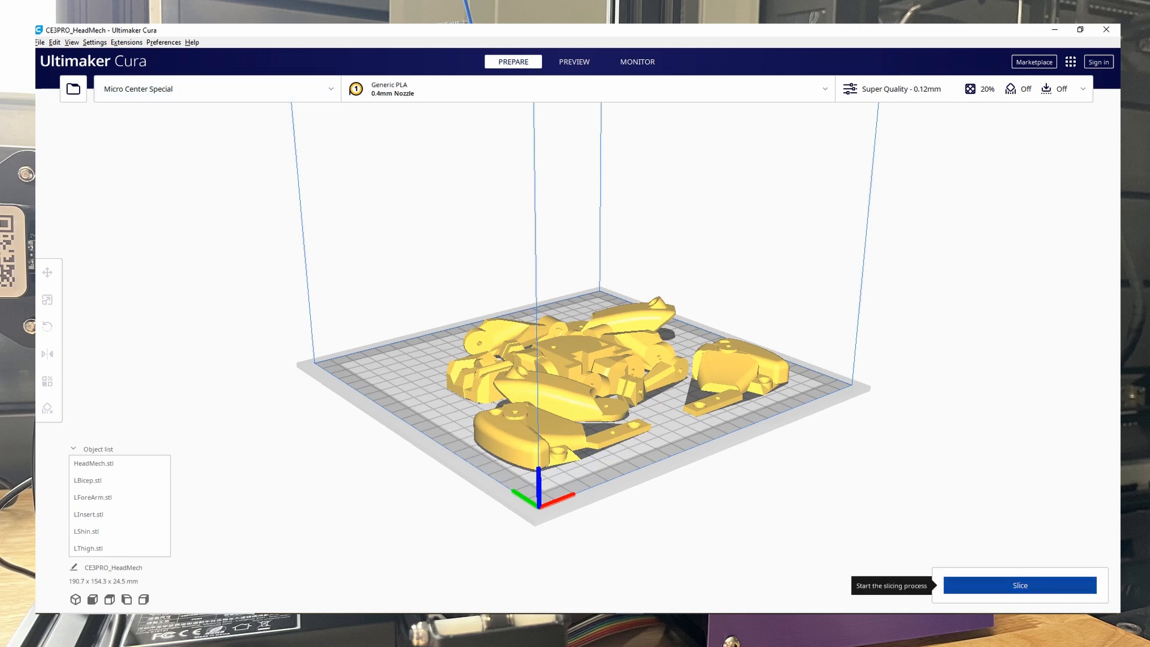
# Slice the CE3PRO_HeadMech parts laid out on the Cura build plate
pyautogui.click(1019, 585)
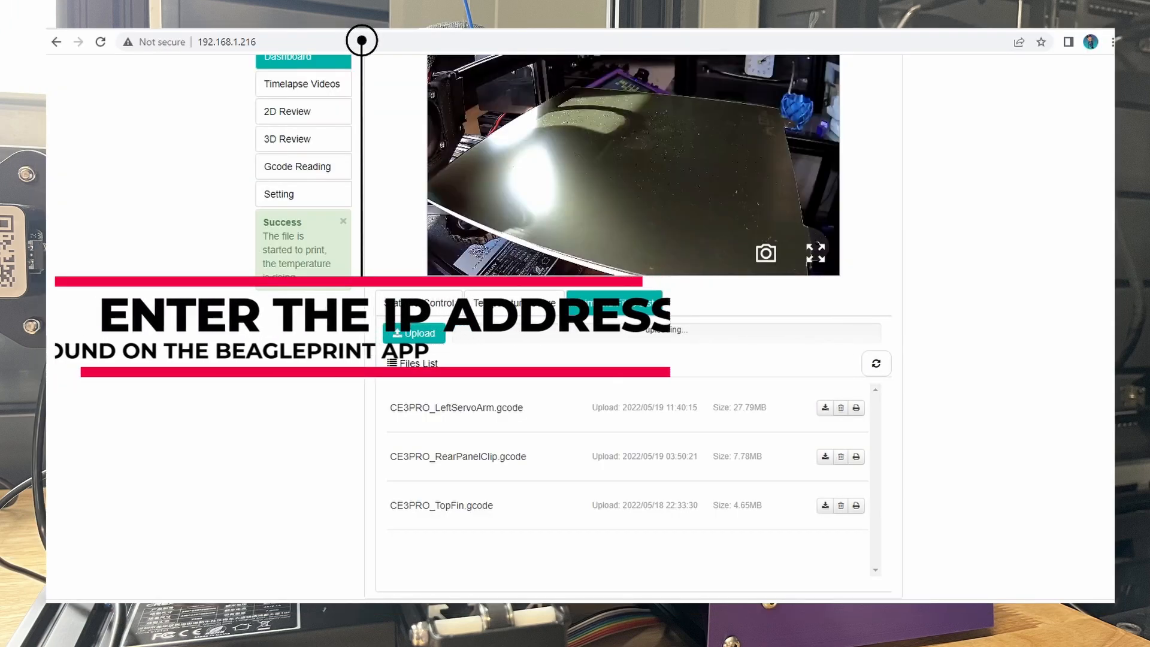
# Upload CE3PRO_HeadMech.gcode on the camera's IP dashboard, refresh the file list, and start printing it
pyautogui.click(614, 302)
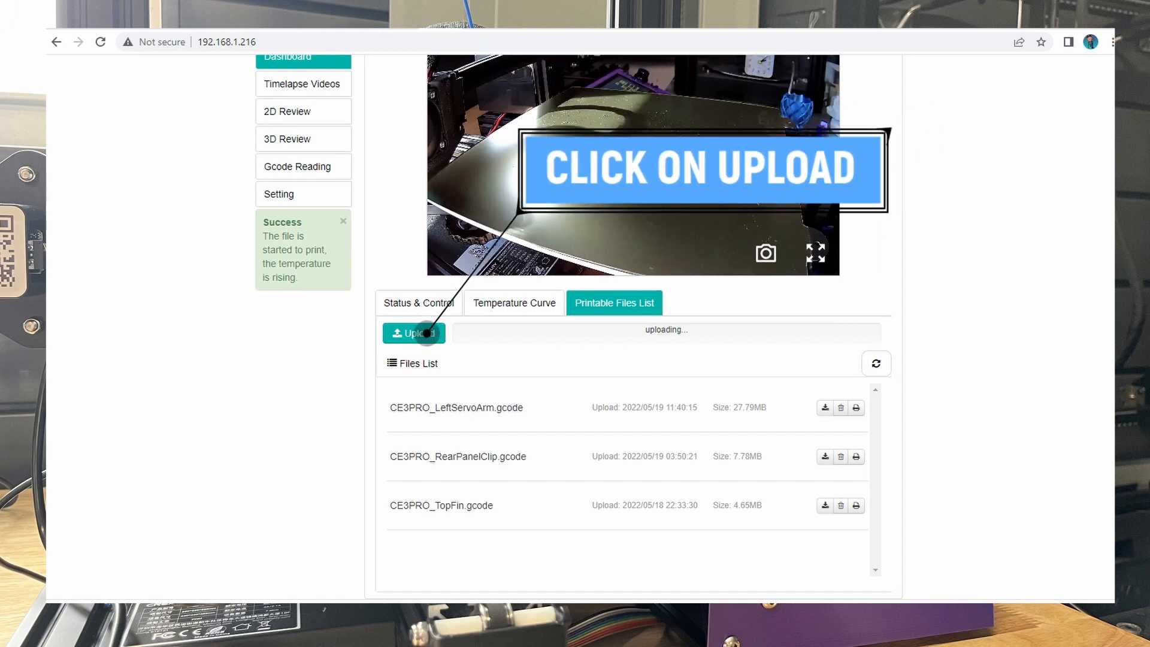
pyautogui.click(414, 333)
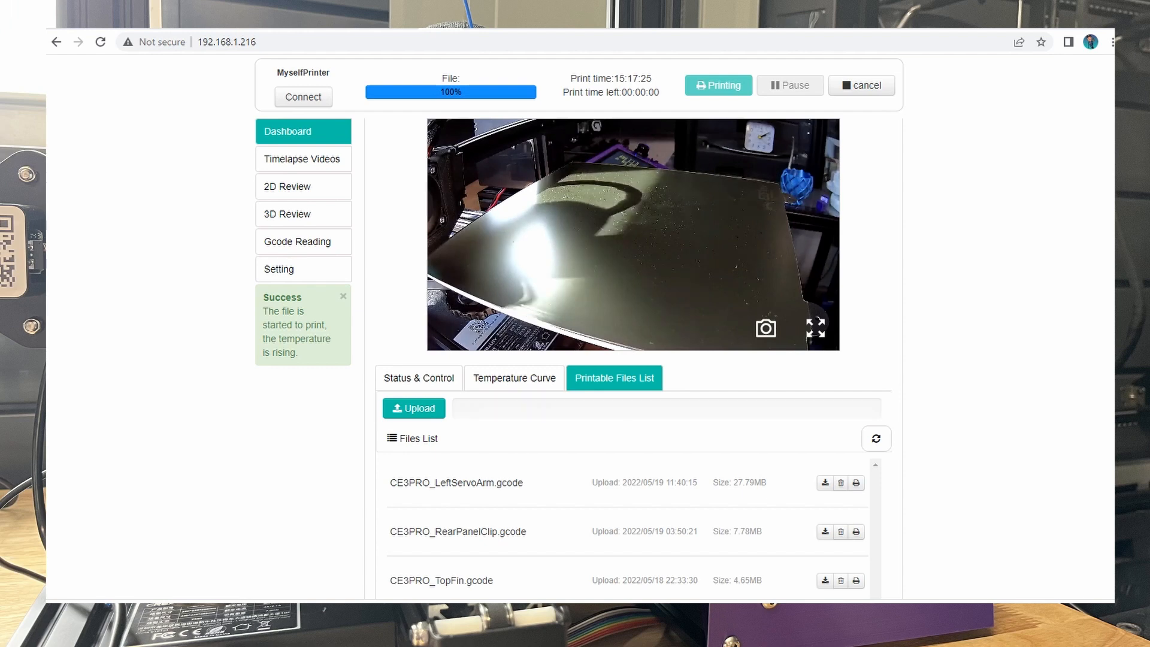
pyautogui.click(855, 482)
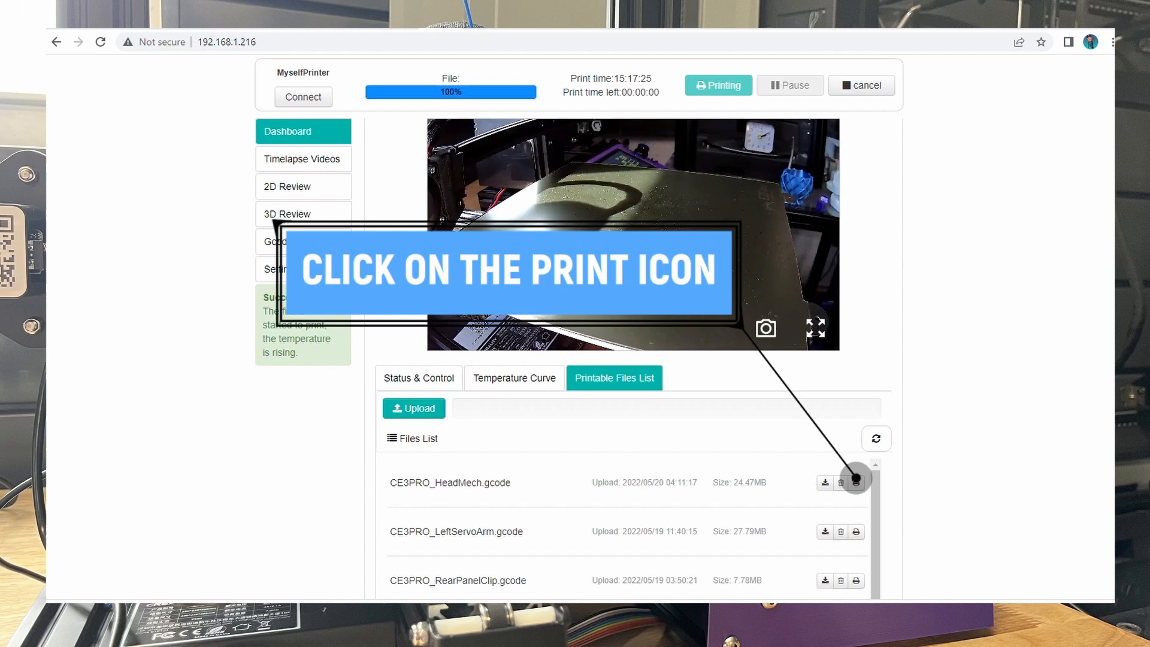
pyautogui.click(856, 482)
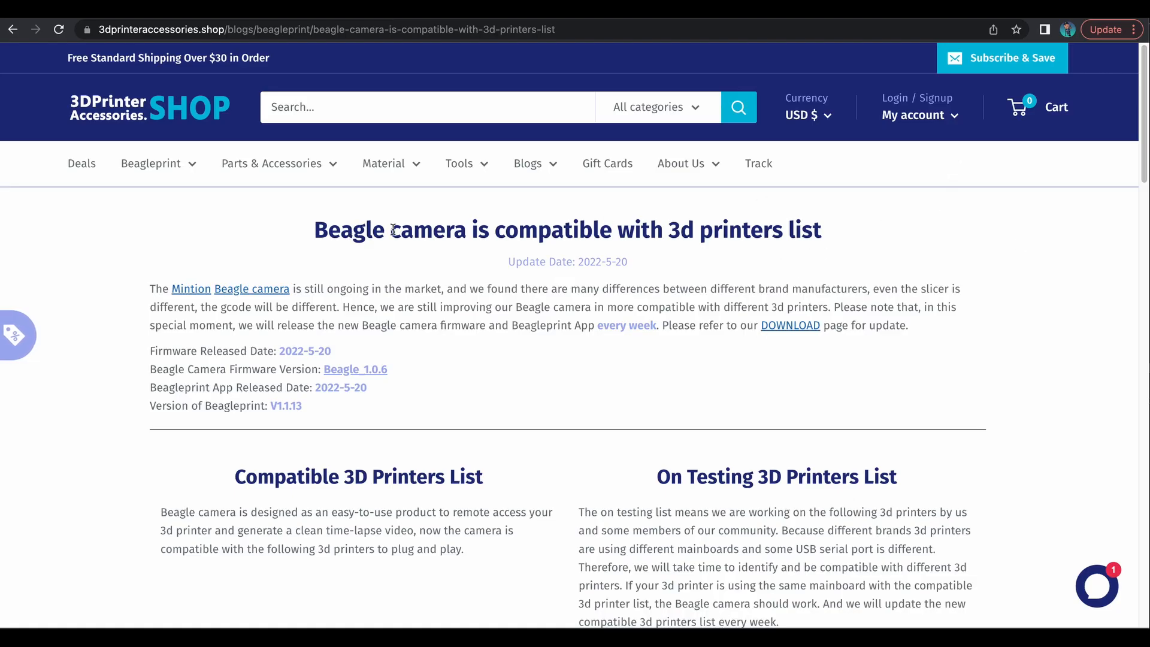
pyautogui.moveTo(1128, 174)
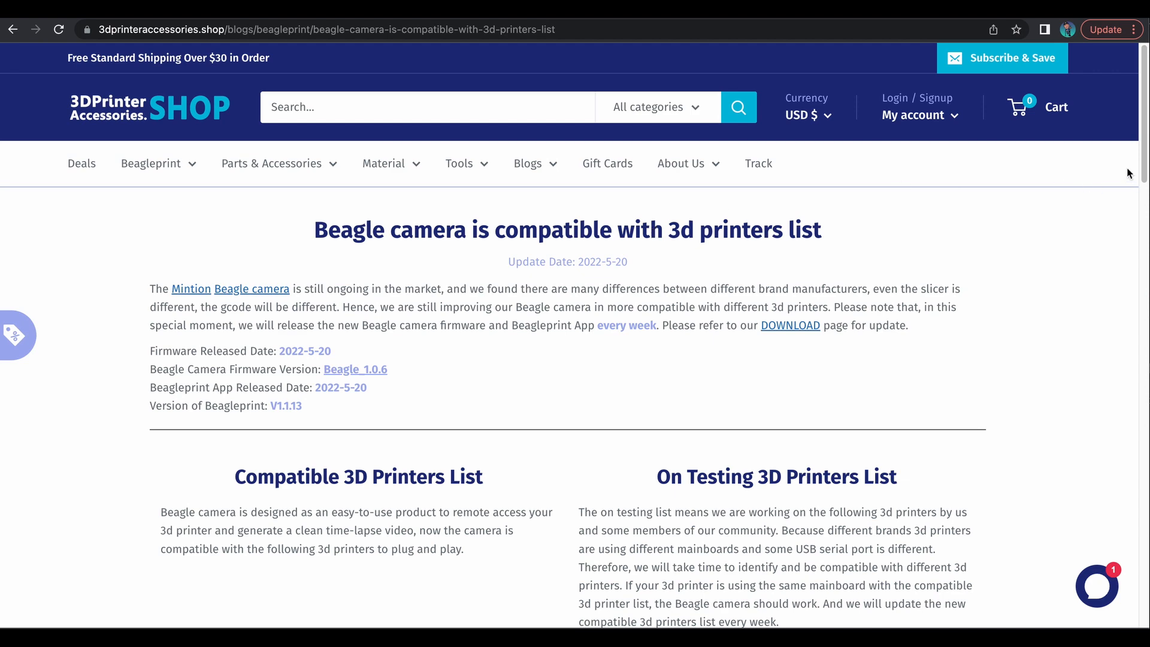
# Scroll the printer lists, highlighting Prusa Mini+ and i3 MK3S+, down to the Compatible Slicers List
pyautogui.scroll(-3)
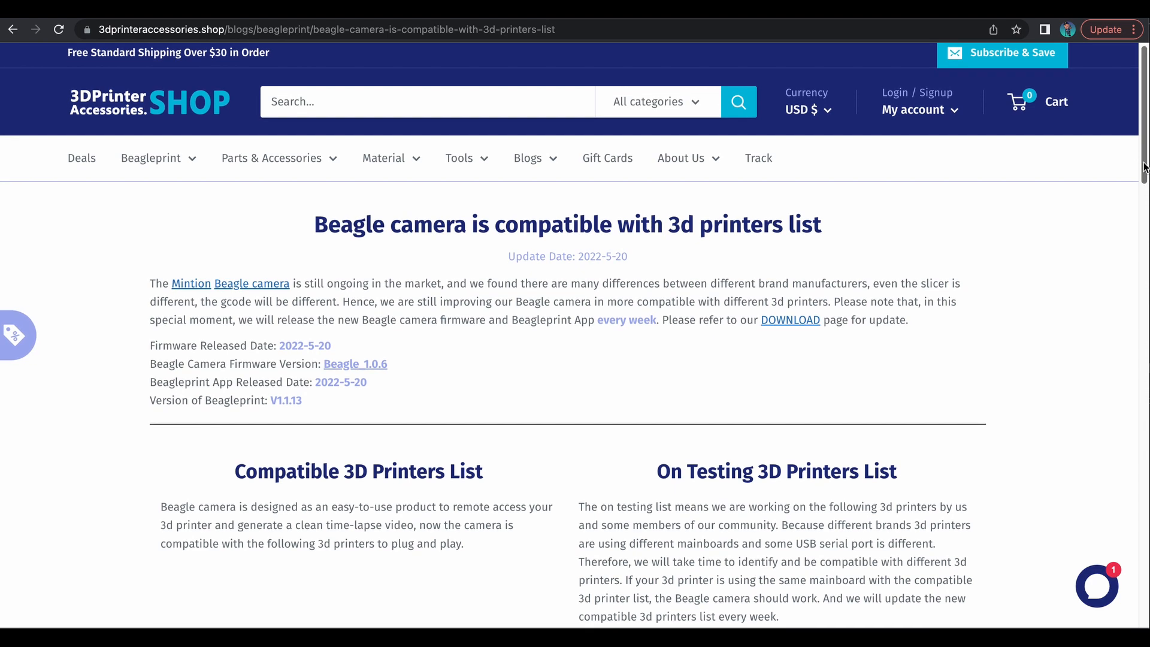
pyautogui.scroll(-3)
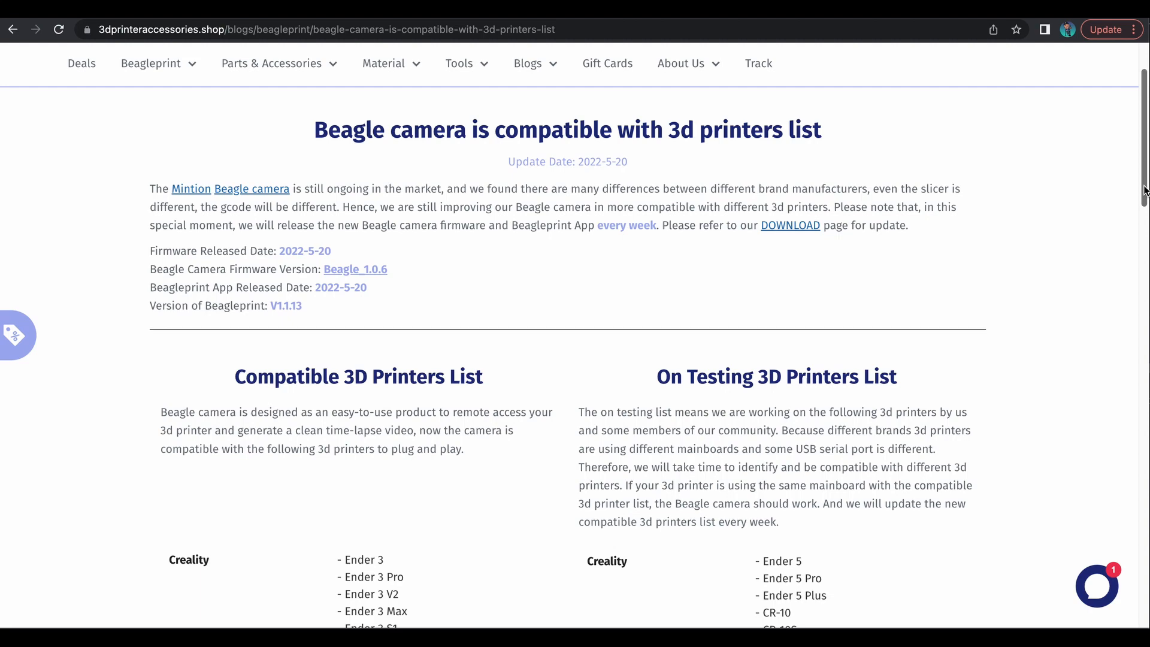
pyautogui.scroll(-3)
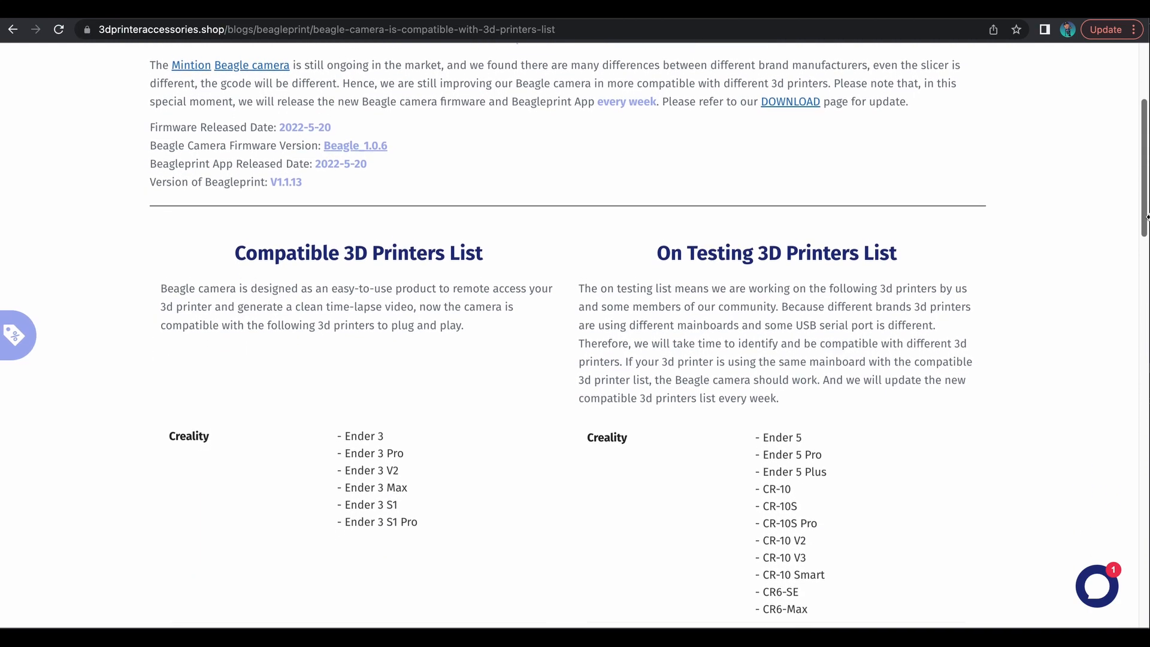
pyautogui.scroll(-3)
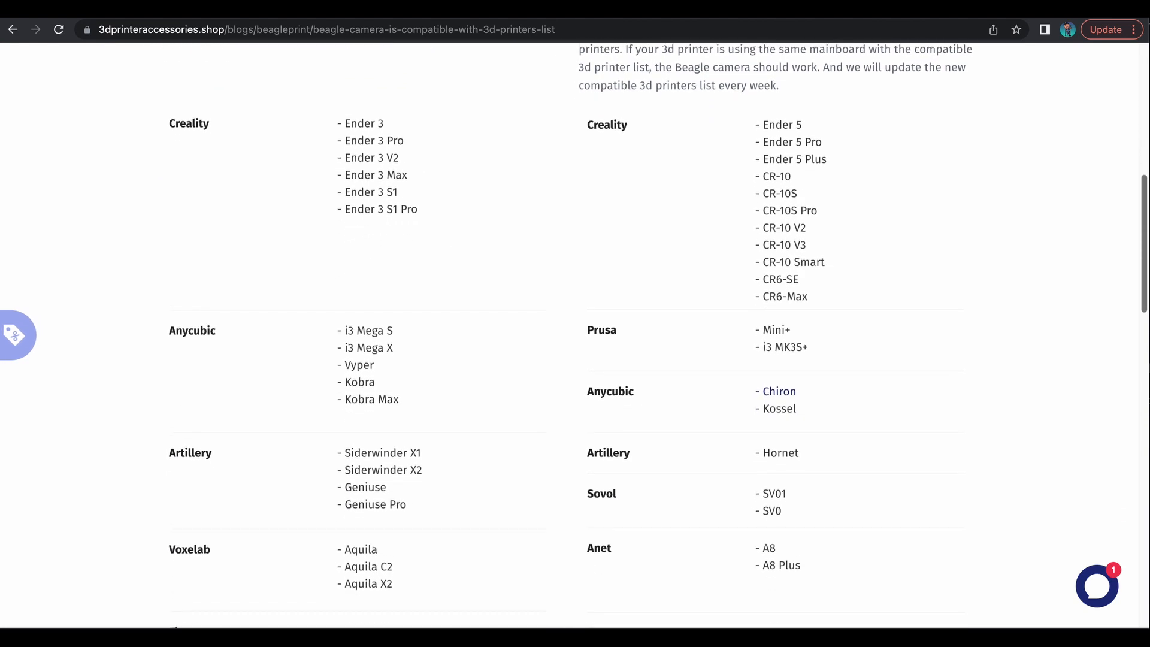
pyautogui.scroll(-3)
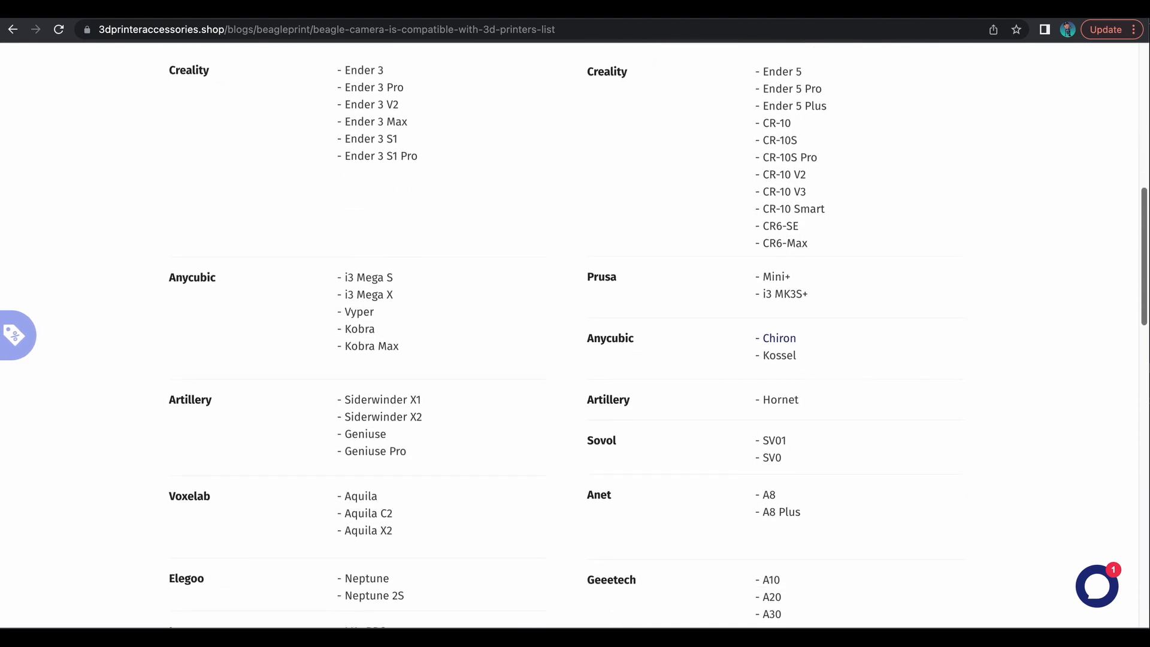
pyautogui.moveTo(757, 277); pyautogui.dragTo(809, 294)
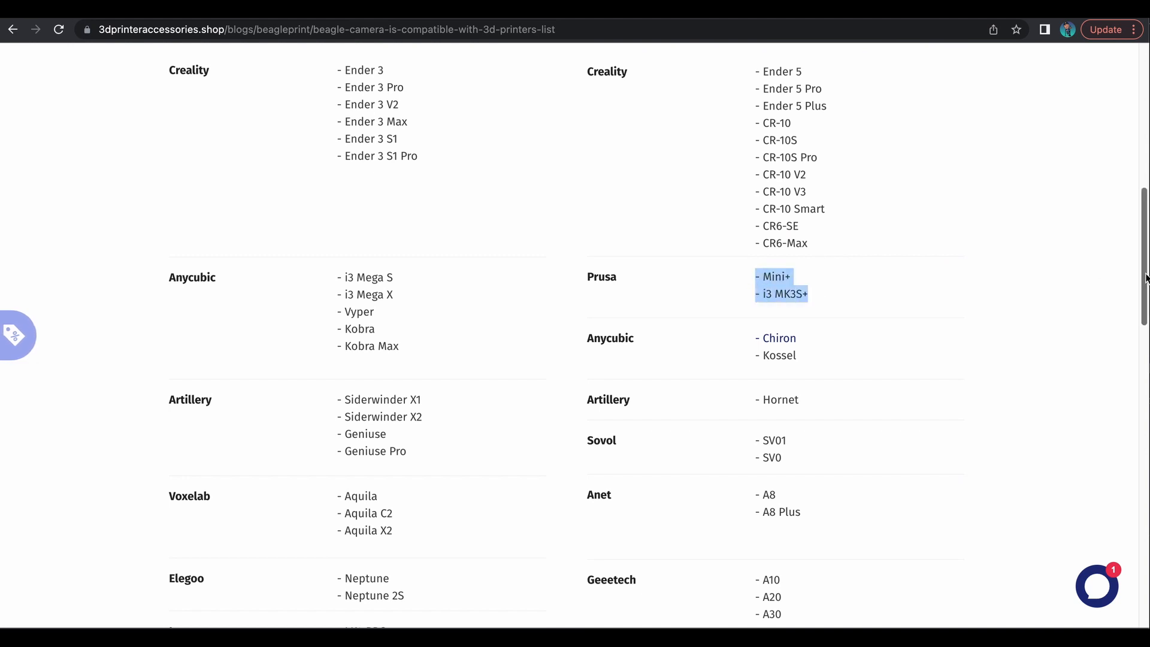
pyautogui.scroll(-3)
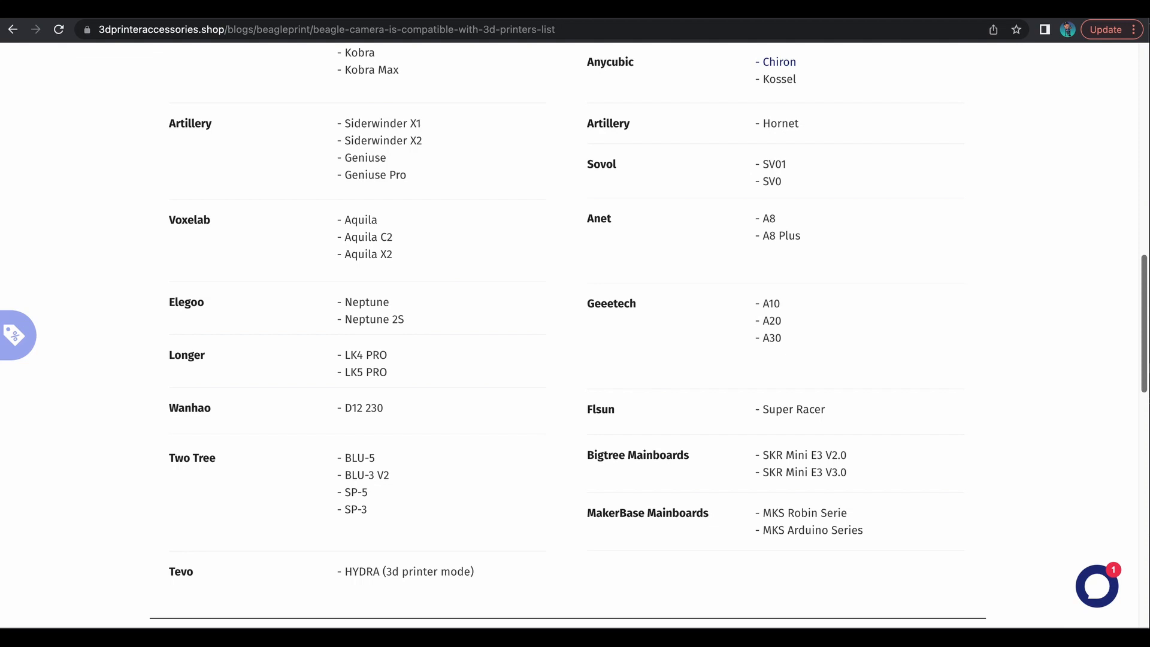
pyautogui.scroll(-3)
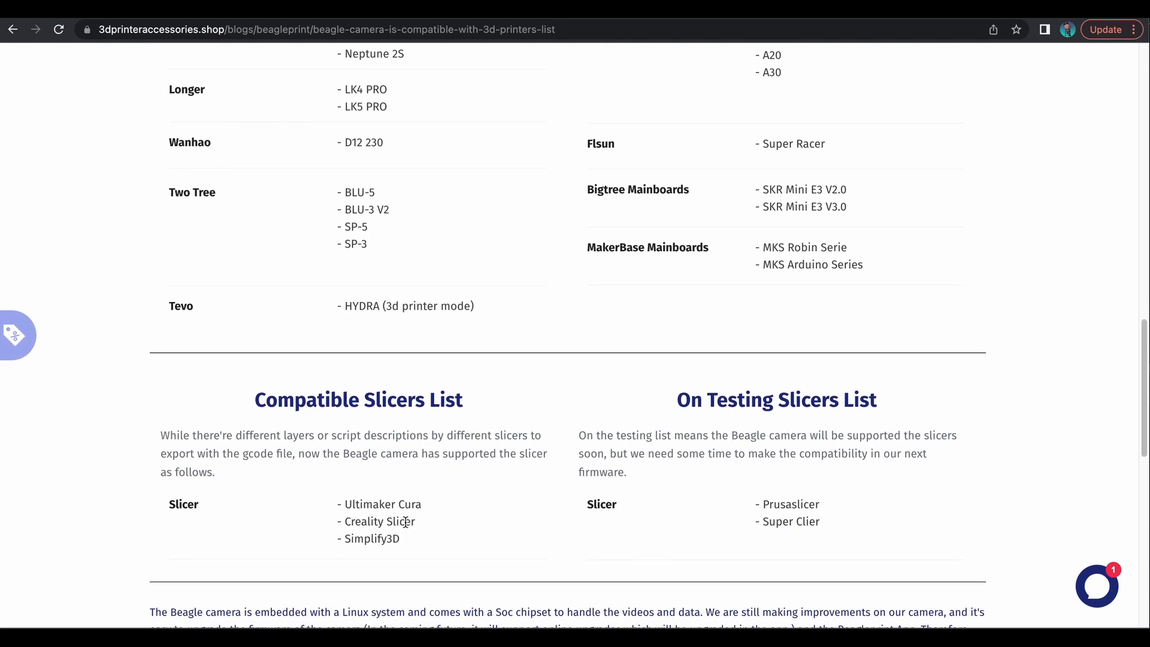
pyautogui.moveTo(340, 503); pyautogui.dragTo(399, 538)
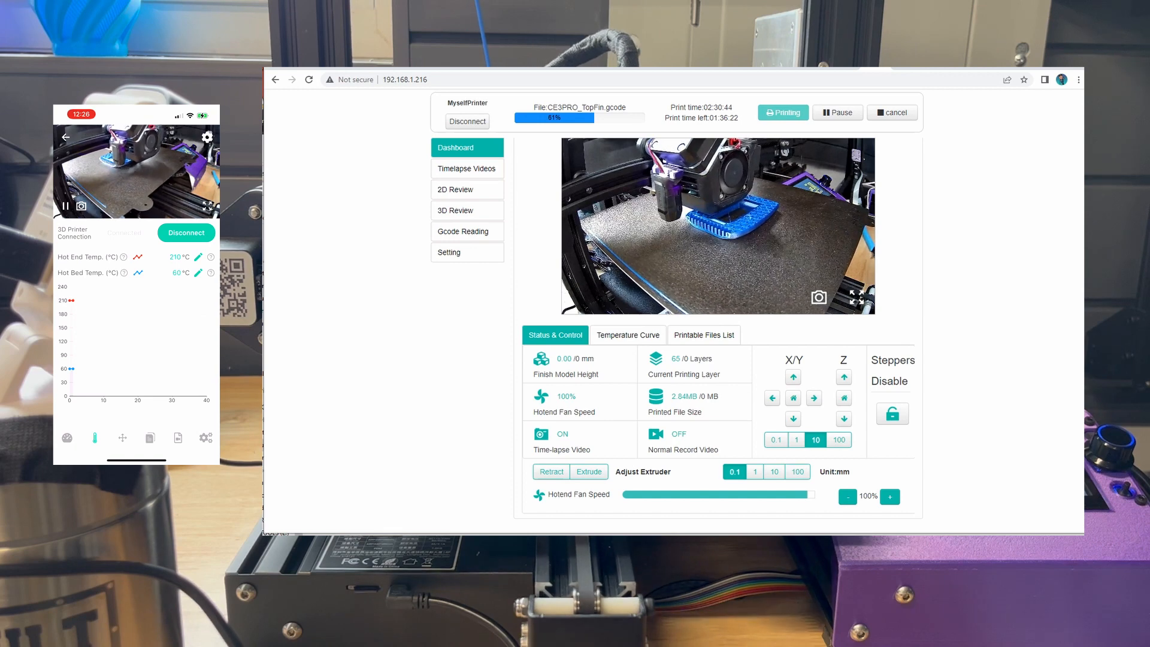
pyautogui.click(150, 437)
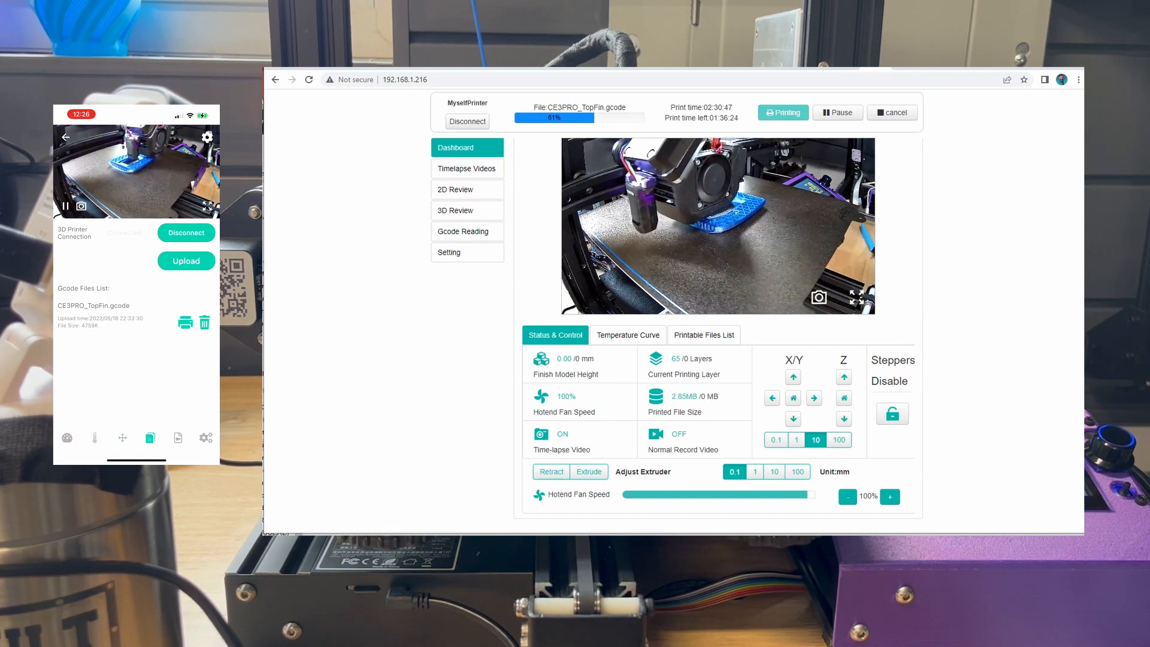